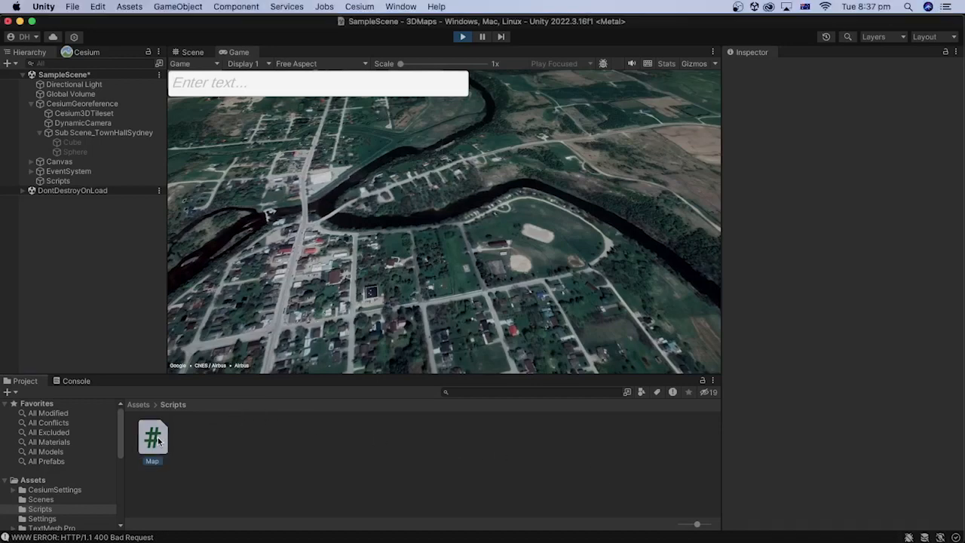
- Type 'town hall sydney' into the game's address field, then reopen the 3DMaps project from Unity Hub
{"action": "left_click", "coordinate": [153, 438]}
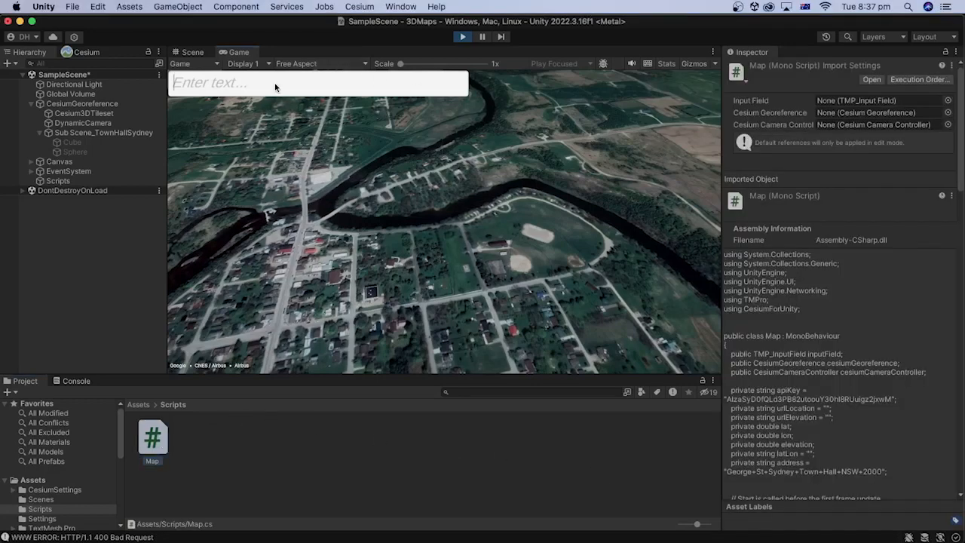
{"action": "type", "text": "town hall"}
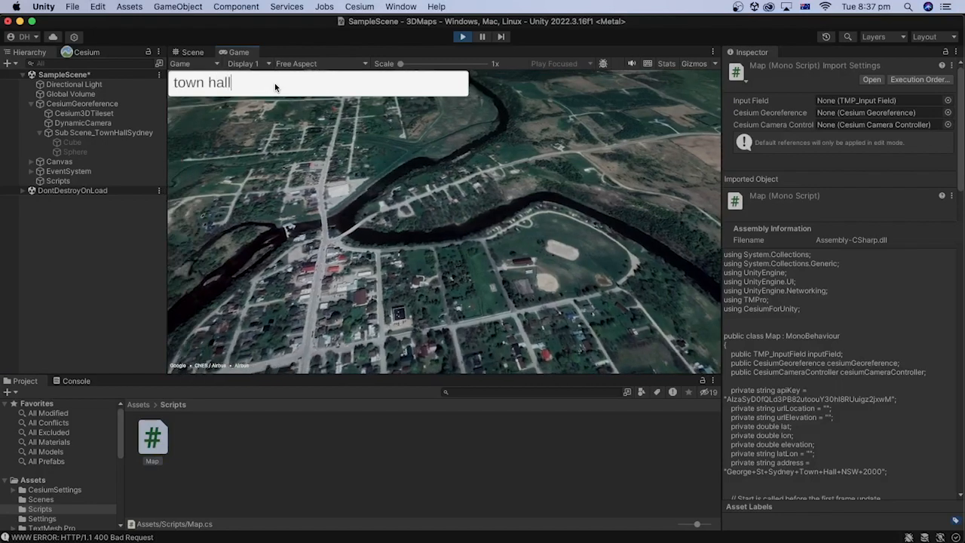
{"action": "type", "text": "sydney"}
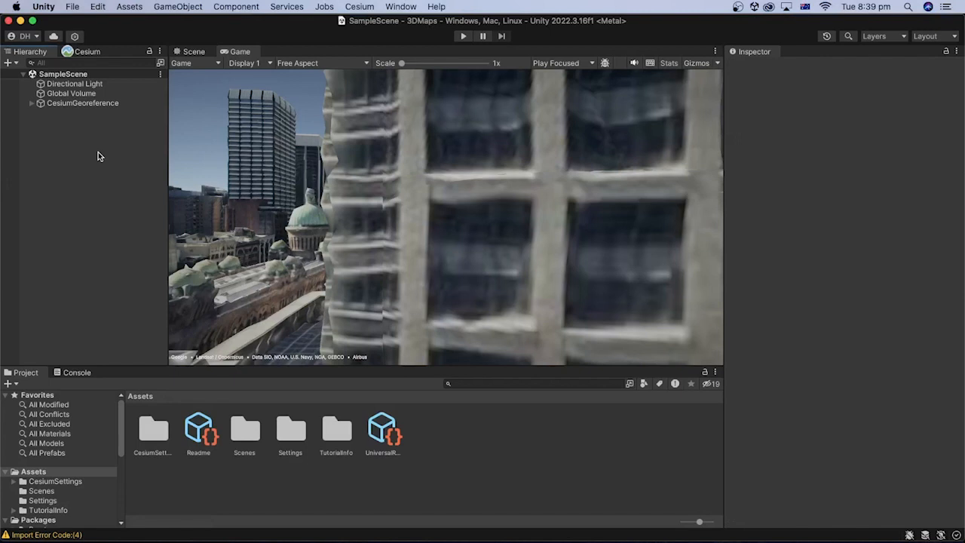
{"action": "mouse_move", "coordinate": [85, 113]}
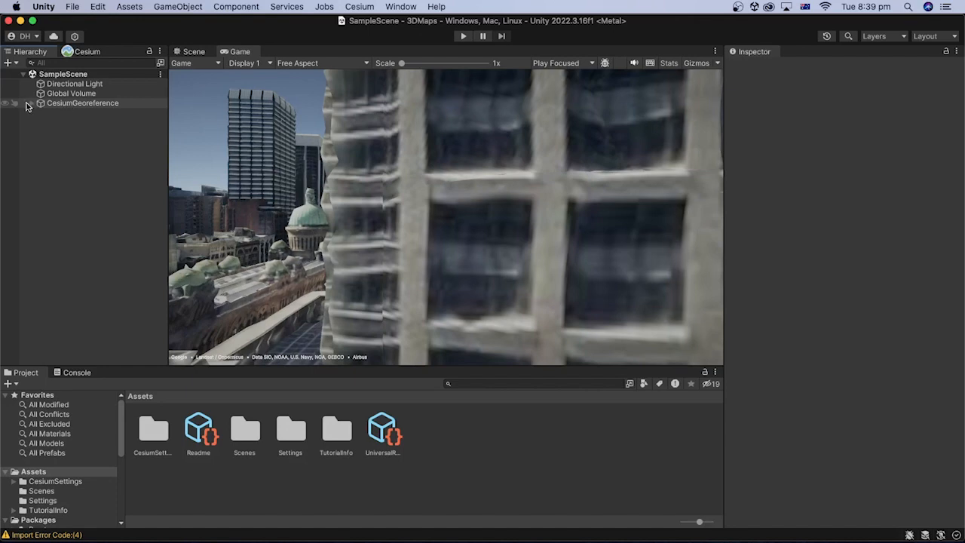
{"action": "left_click", "coordinate": [33, 102]}
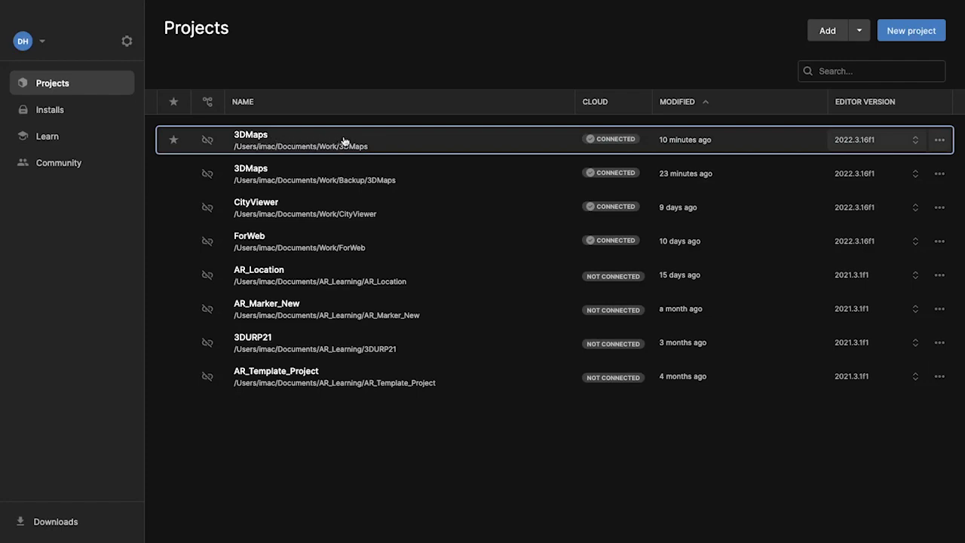
{"action": "double_click", "coordinate": [251, 139]}
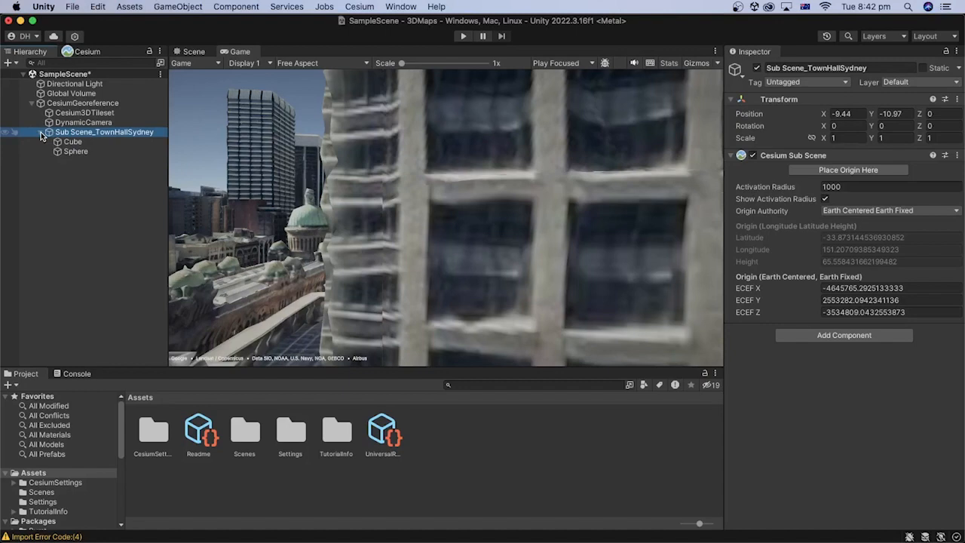
- Inspect the Town Hall sub scene's Cube, then fold up Sub Scene_TownHallSydney
{"action": "left_click", "coordinate": [73, 142]}
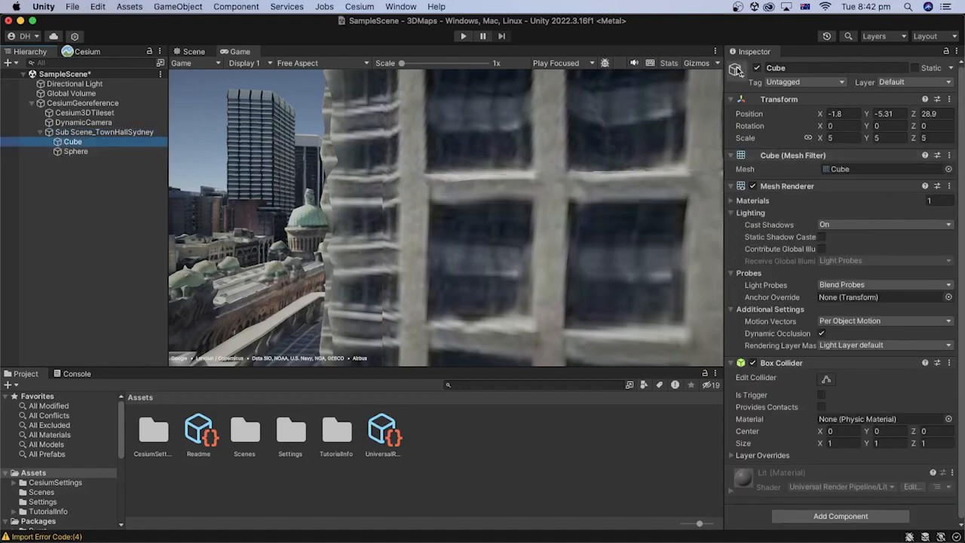
{"action": "left_click", "coordinate": [75, 152]}
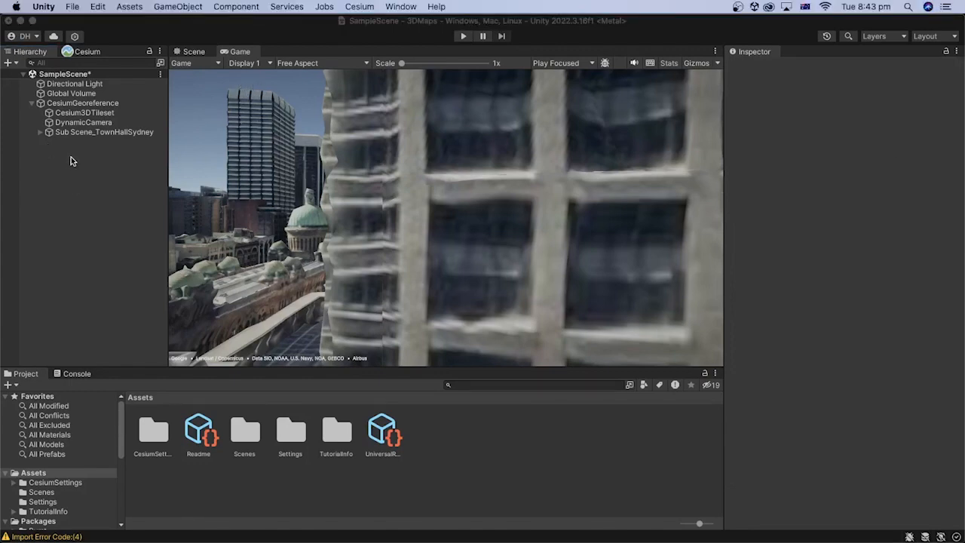
- Create an Input Field - TextMeshPro from the Hierarchy menu and import TMP Essentials
{"action": "right_click", "coordinate": [73, 173]}
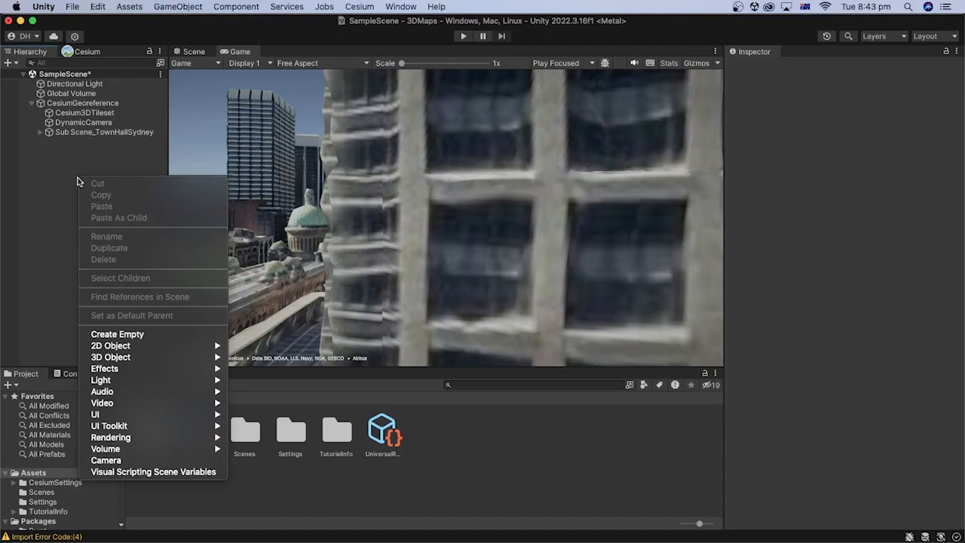
{"action": "mouse_move", "coordinate": [95, 414]}
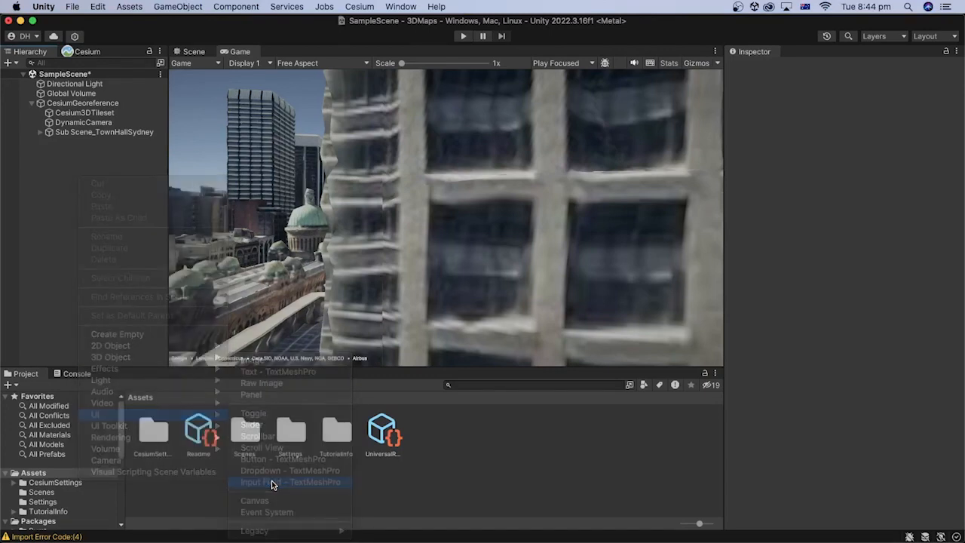
{"action": "left_click", "coordinate": [289, 482]}
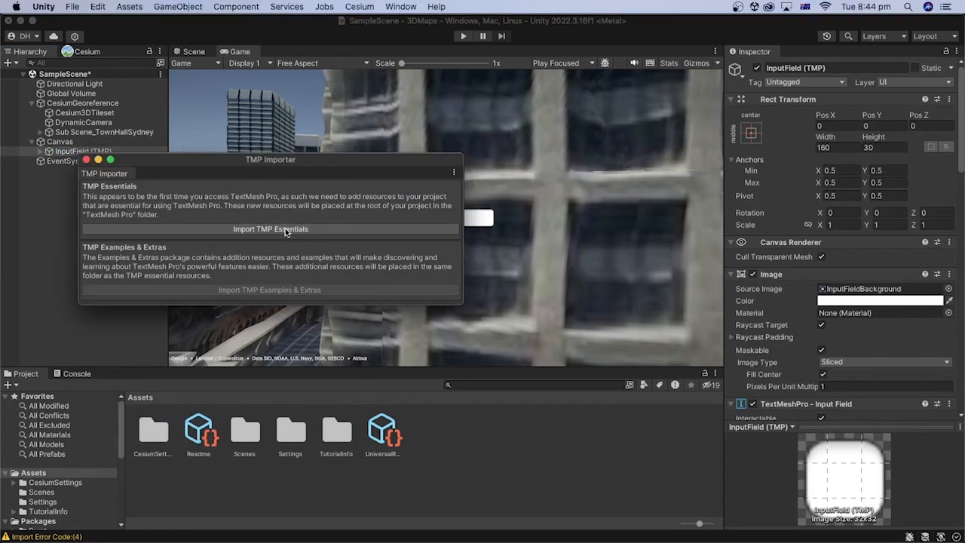
{"action": "left_click", "coordinate": [270, 229]}
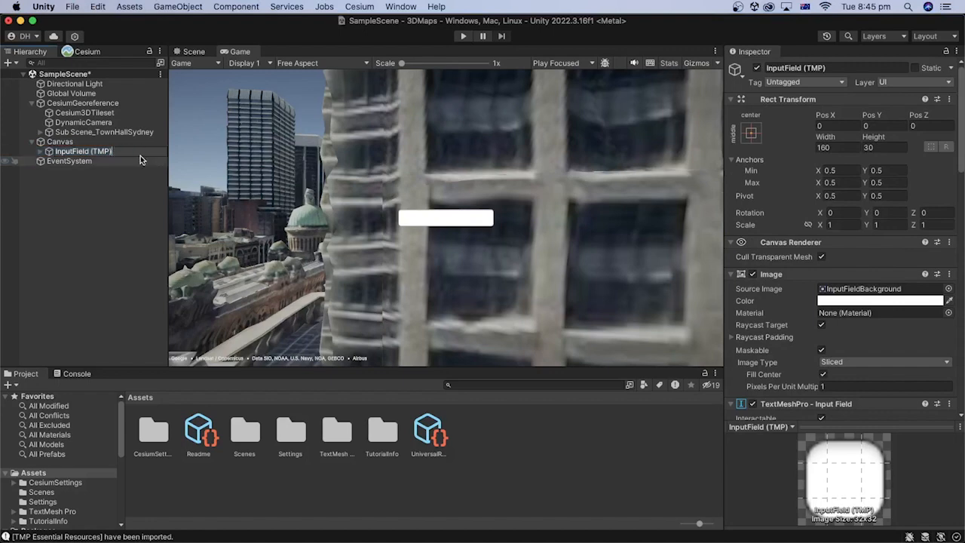
- Rename the field InputField (TMP)_Address, size it 500×45, anchored top-left at position 0,0
{"action": "type", "text": "_A"}
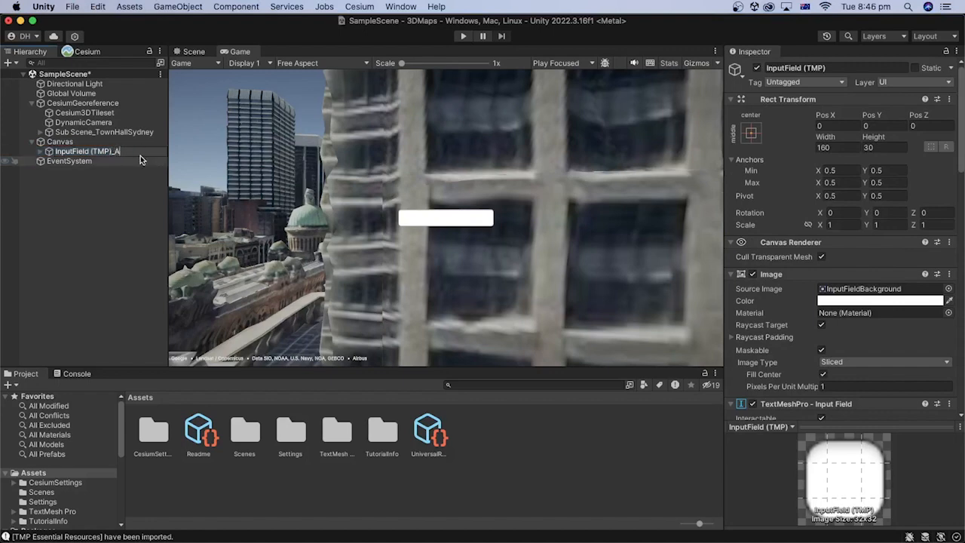
{"action": "type", "text": "ddress"}
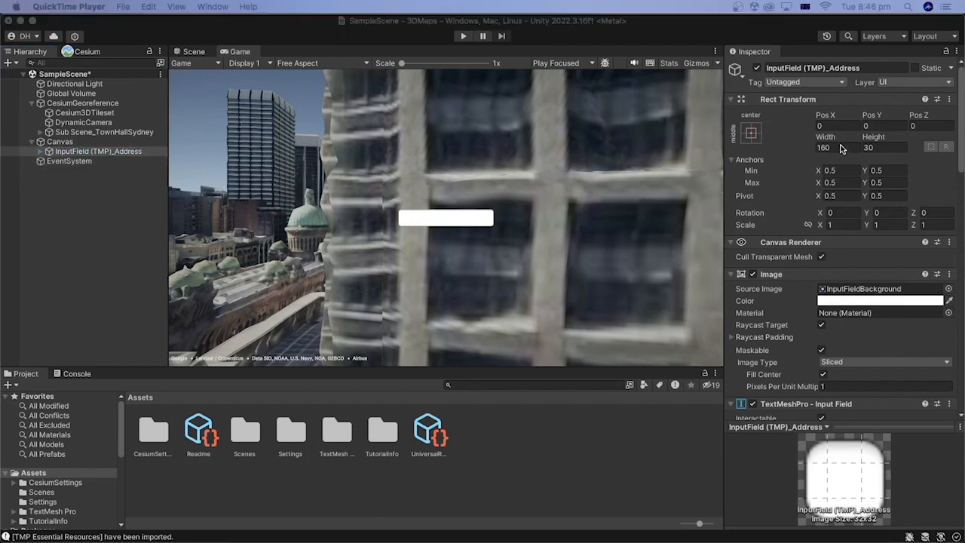
{"action": "left_click", "coordinate": [837, 147]}
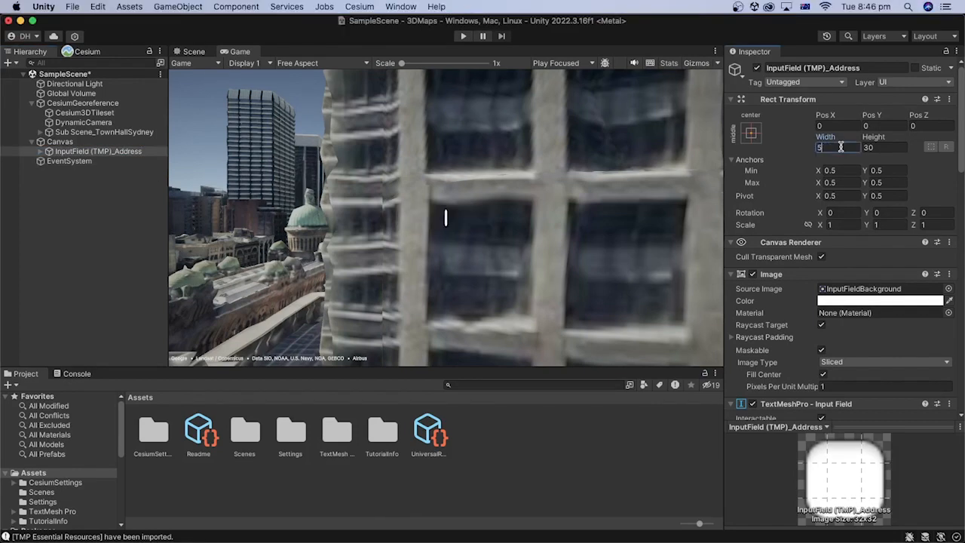
{"action": "type", "text": "500"}
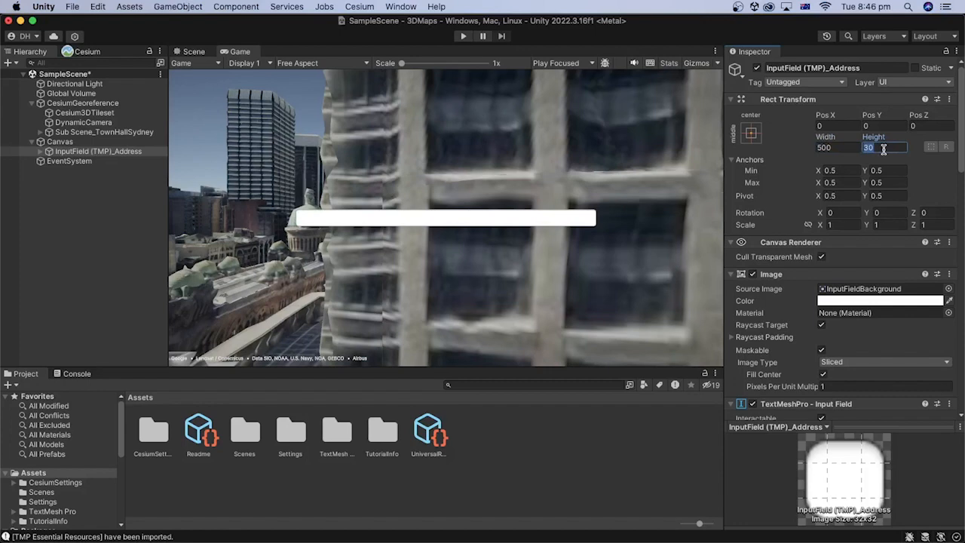
{"action": "type", "text": "45"}
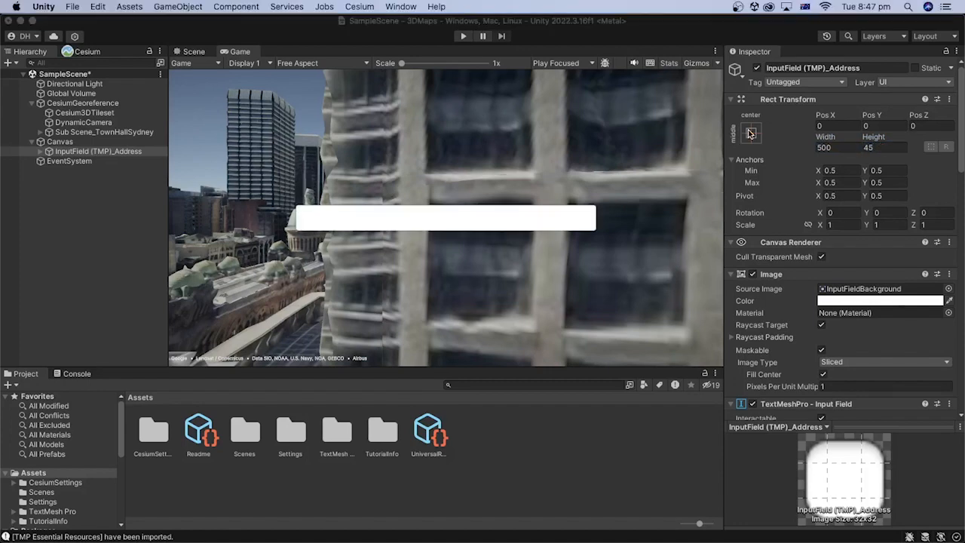
{"action": "left_click", "coordinate": [751, 133]}
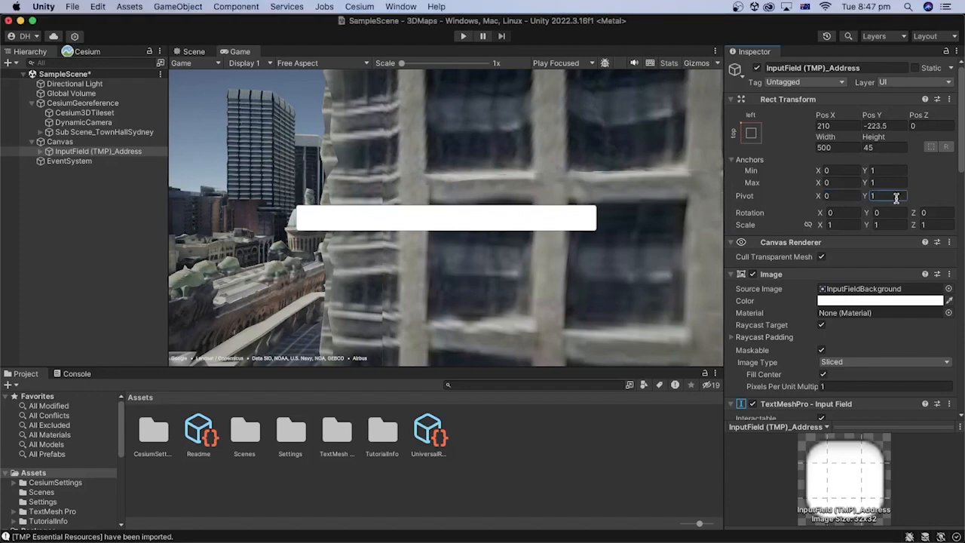
{"action": "left_click", "coordinate": [837, 125]}
{"action": "type", "text": "0"}
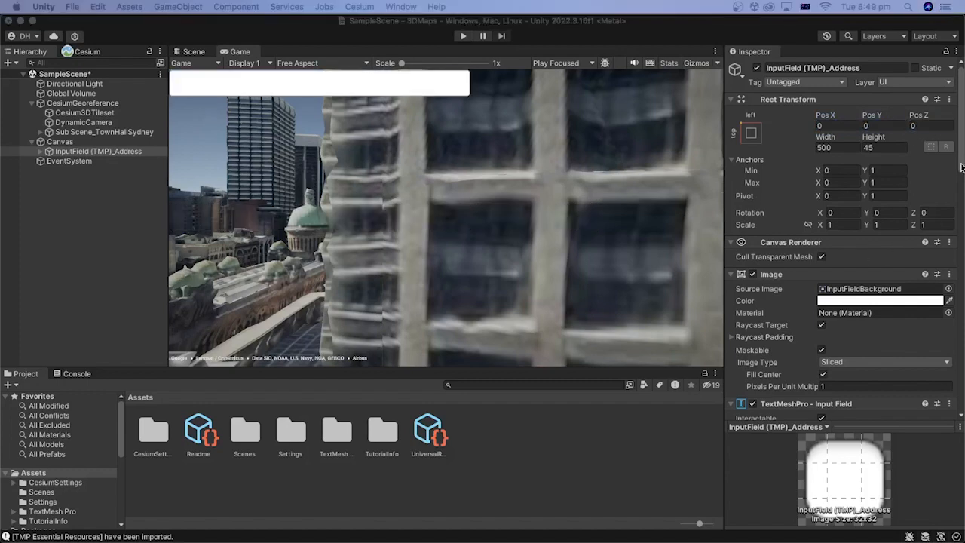
- Set the input field text's Point Size to 24 and return to the Game view
{"action": "scroll", "scroll_direction": "down", "scroll_amount": 3}
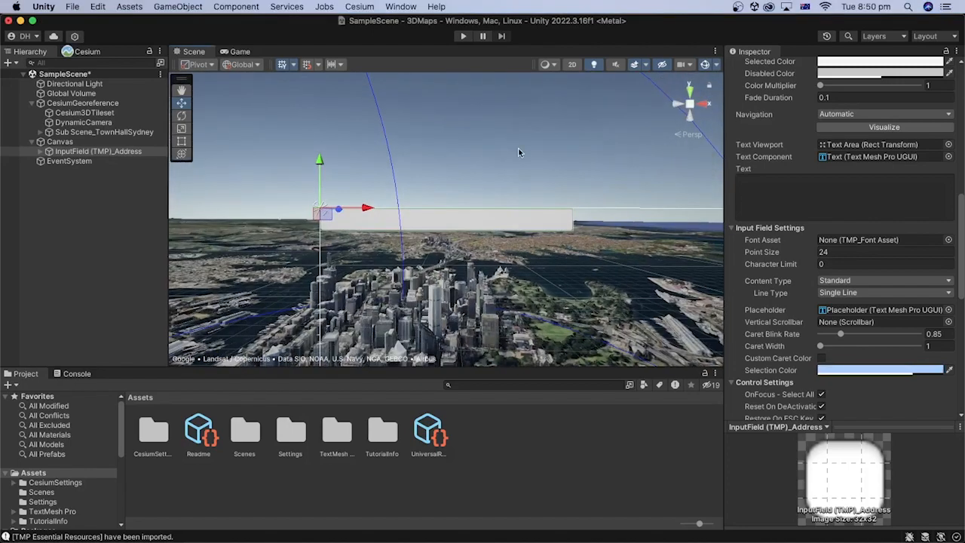
{"action": "left_click", "coordinate": [463, 36]}
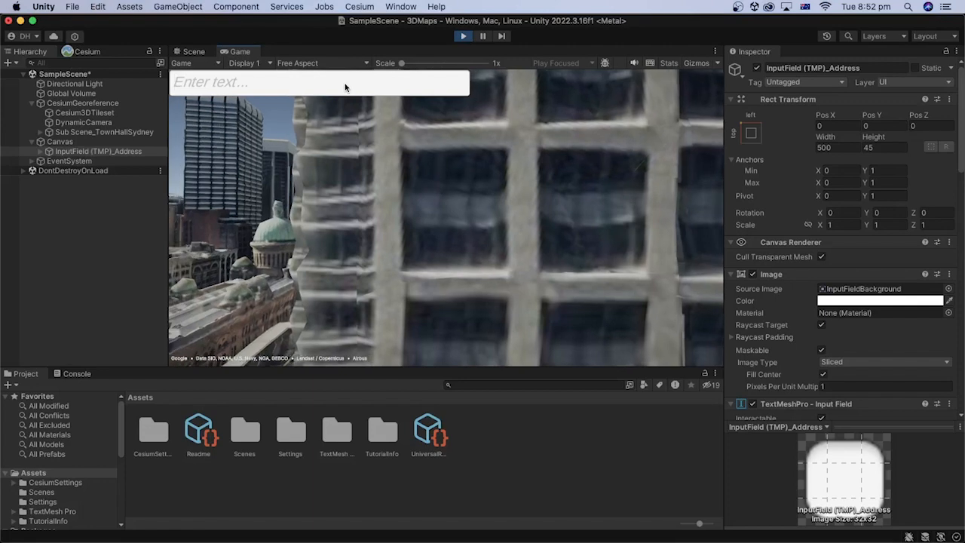
- Type 'Hello, this is a test' into the running game's address field
{"action": "type", "text": "Hello, this is a"}
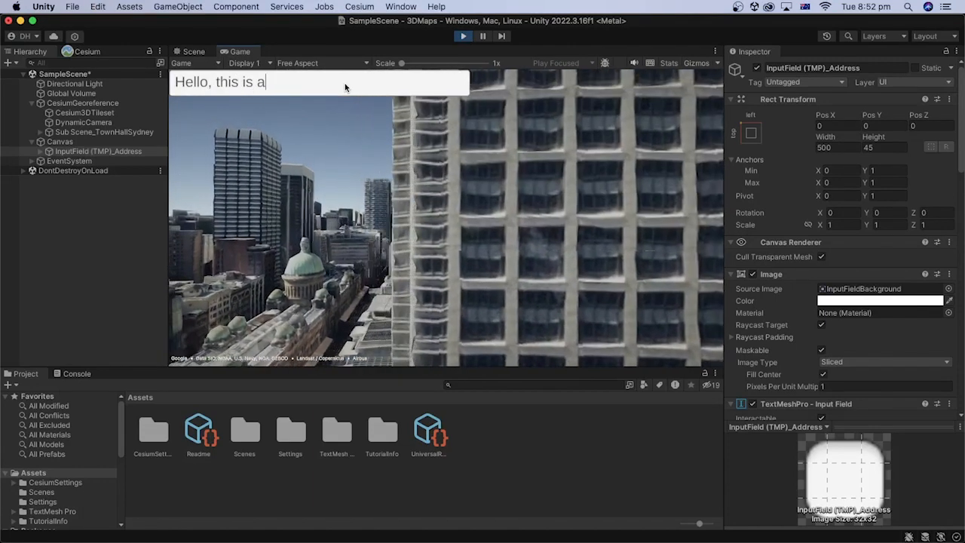
{"action": "type", "text": "test"}
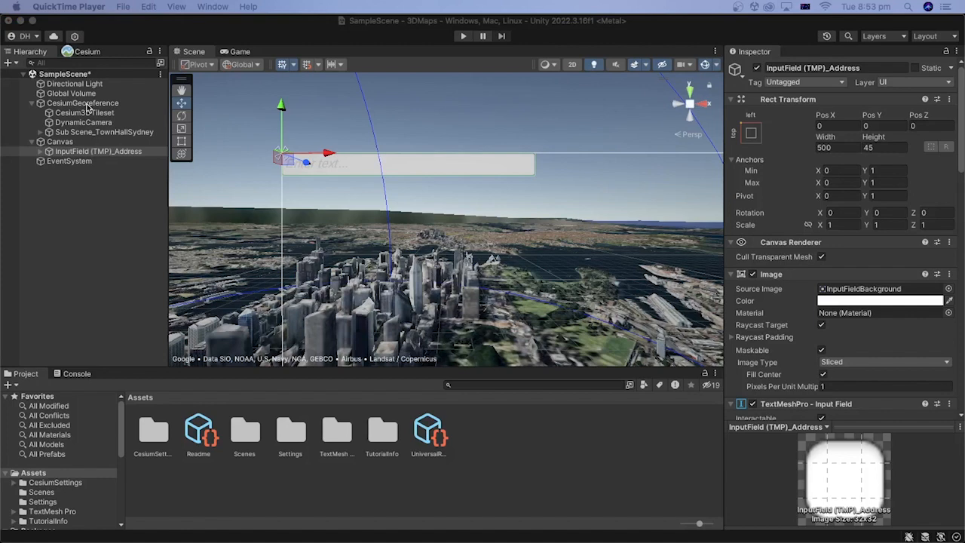
- Set CesiumGeoreference's Origin Authority to Longitude Latitude Height
{"action": "left_click", "coordinate": [82, 103]}
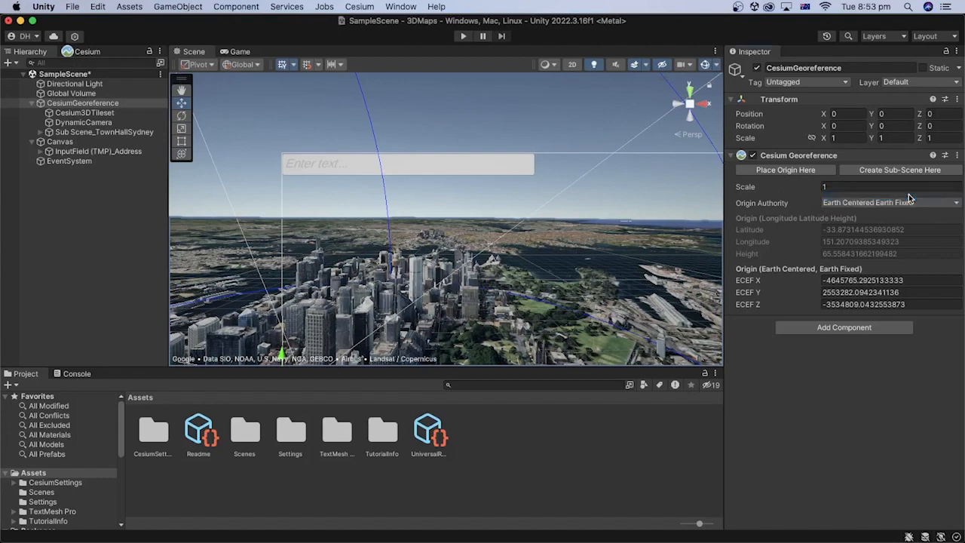
{"action": "left_click", "coordinate": [890, 202]}
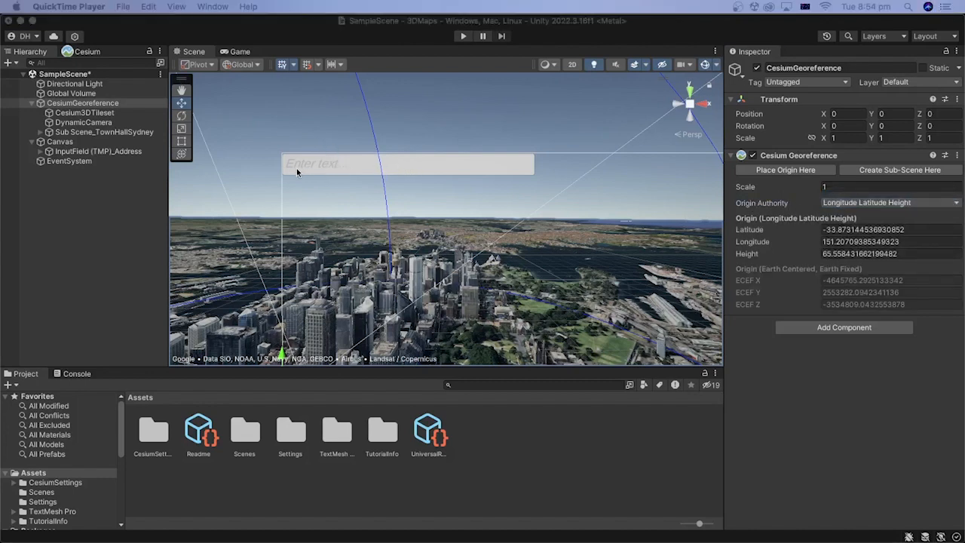
{"action": "mouse_move", "coordinate": [330, 171]}
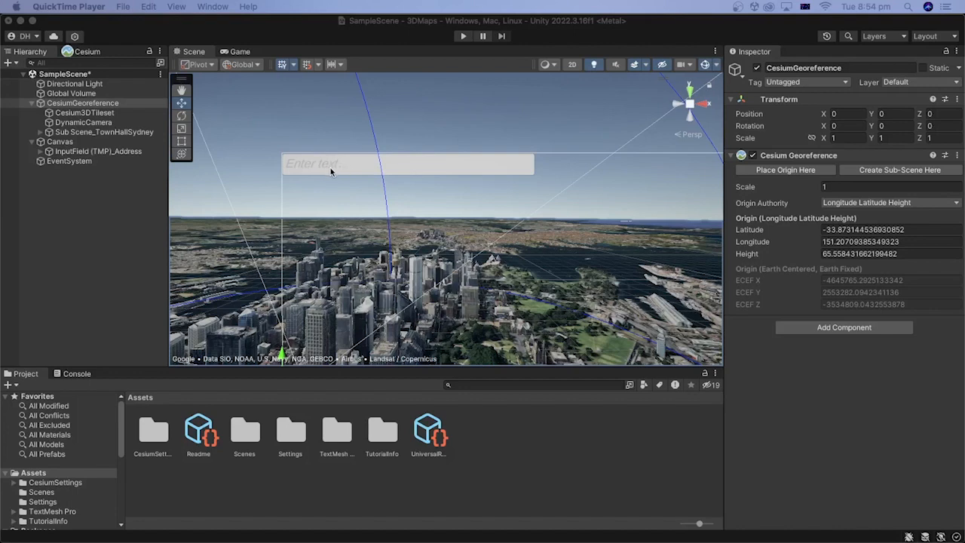
{"action": "mouse_move", "coordinate": [743, 239]}
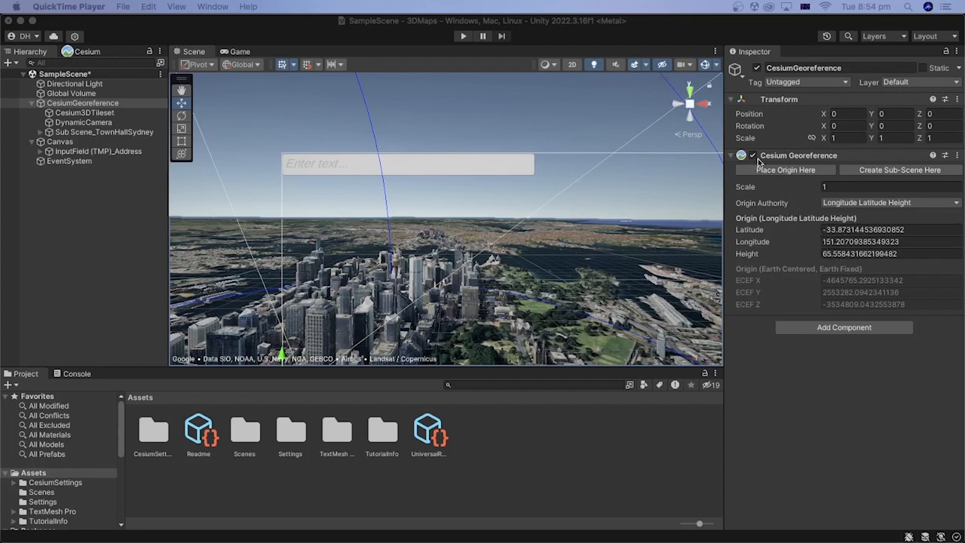
{"action": "mouse_move", "coordinate": [93, 110]}
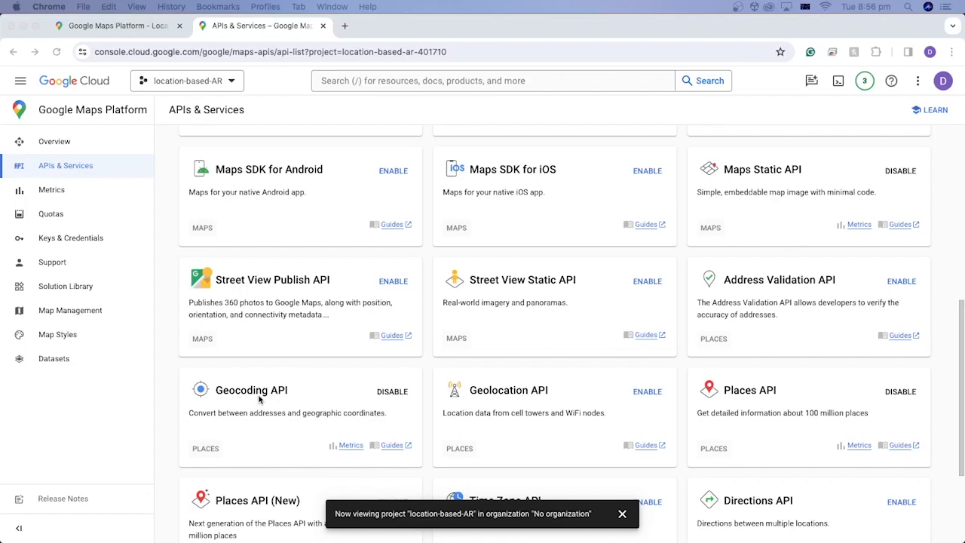
{"action": "mouse_move", "coordinate": [251, 400]}
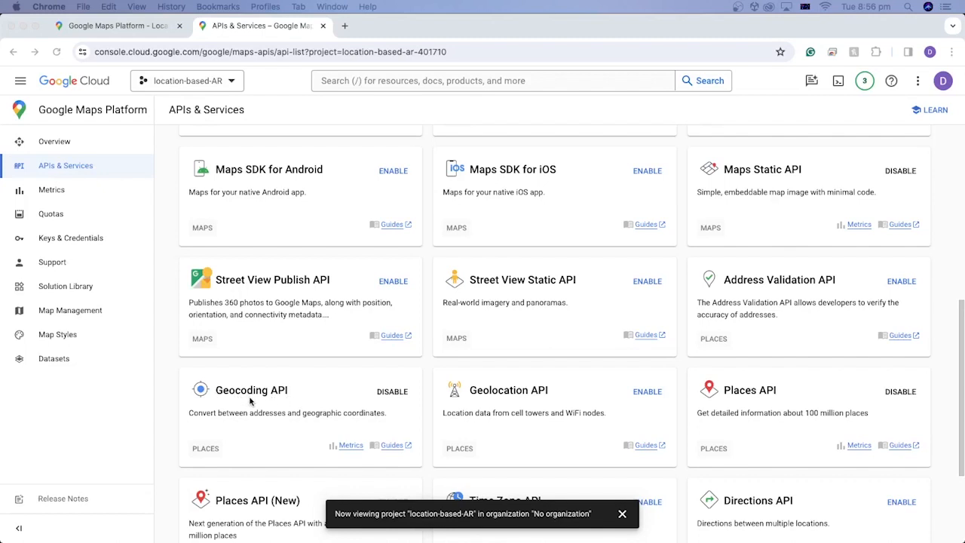
{"action": "mouse_move", "coordinate": [375, 423]}
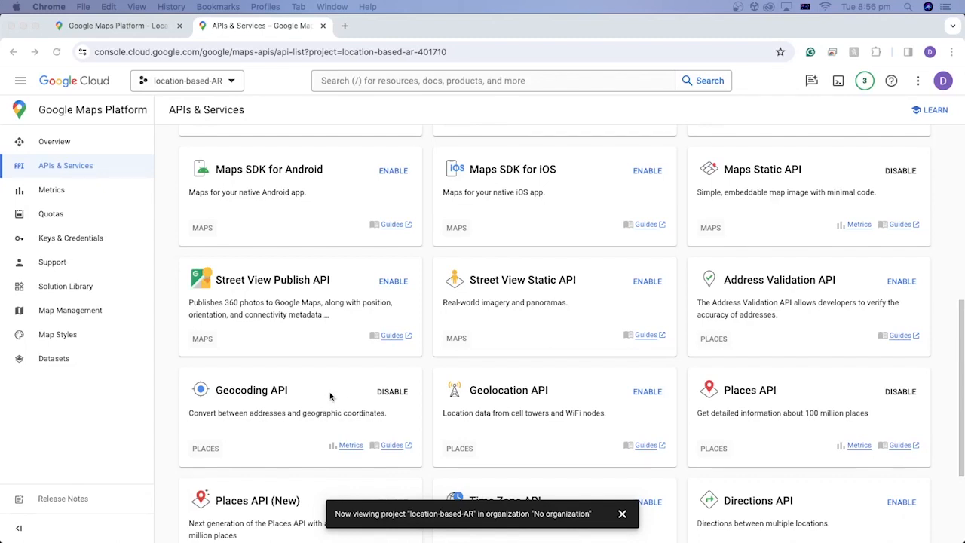
- Scroll through location-based-AR's enabled APIs: Geocoding, Places, Map Tiles and Elevation
{"action": "scroll", "scroll_direction": "down", "scroll_amount": 3}
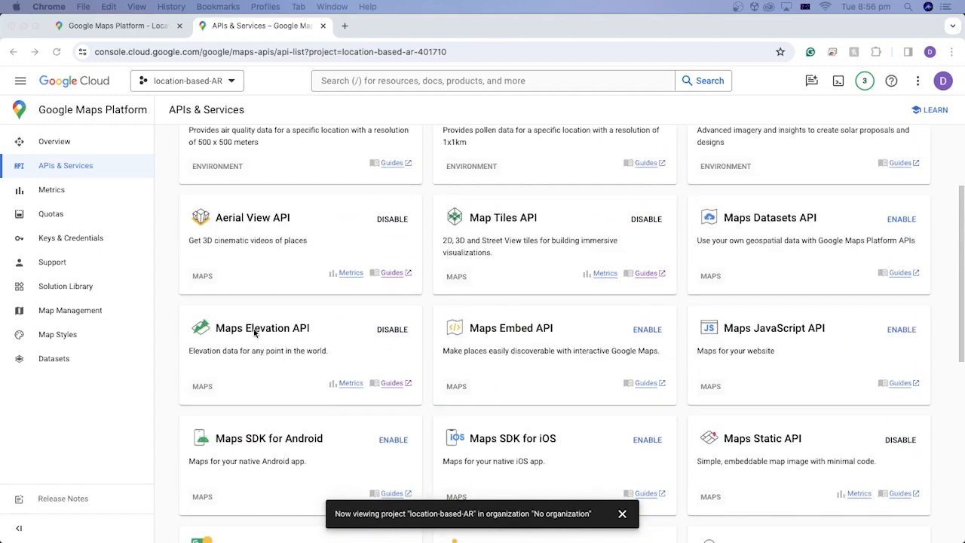
{"action": "mouse_move", "coordinate": [257, 359]}
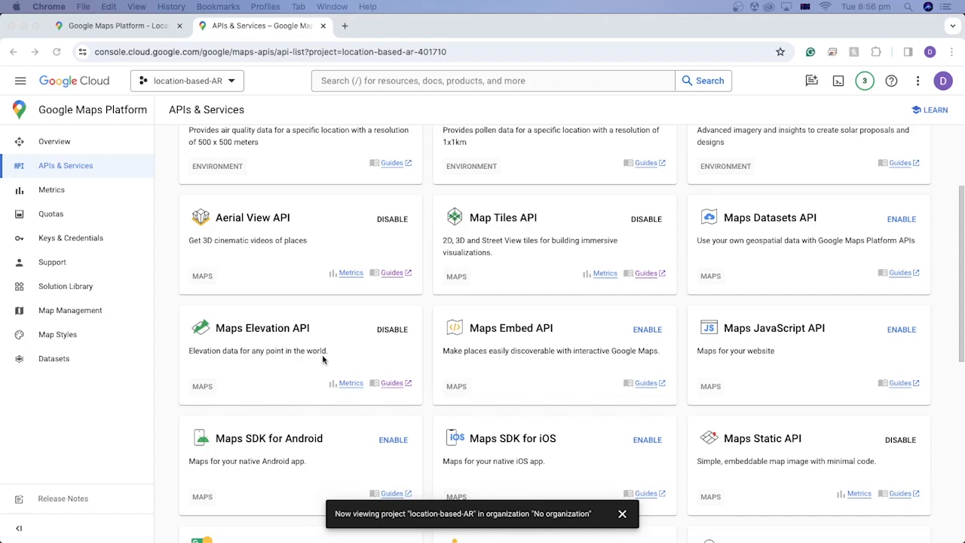
{"action": "scroll", "scroll_direction": "down", "scroll_amount": 3}
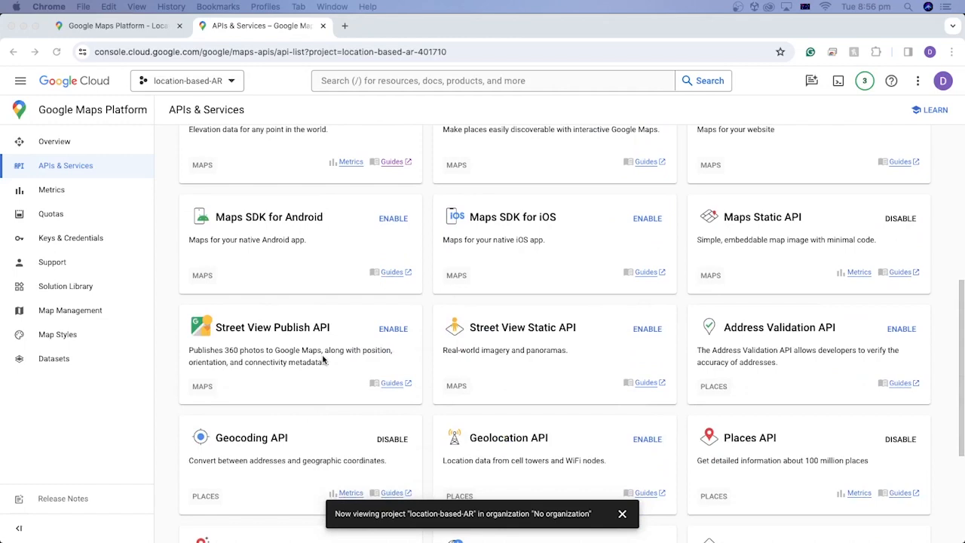
{"action": "scroll", "scroll_direction": "down", "scroll_amount": 3}
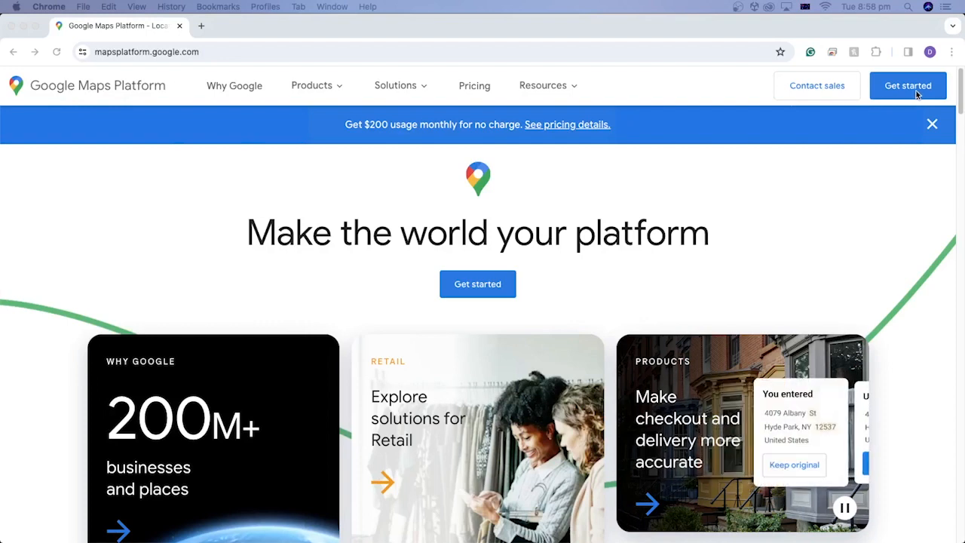
- Go from Get started to APIs & Services and locate the Geocoding API card
{"action": "left_click", "coordinate": [908, 85]}
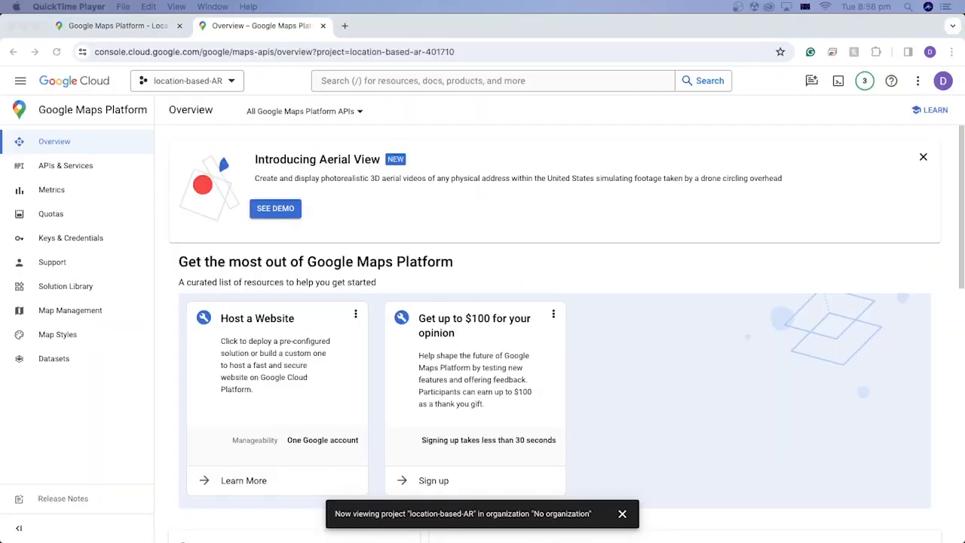
{"action": "mouse_move", "coordinate": [943, 81]}
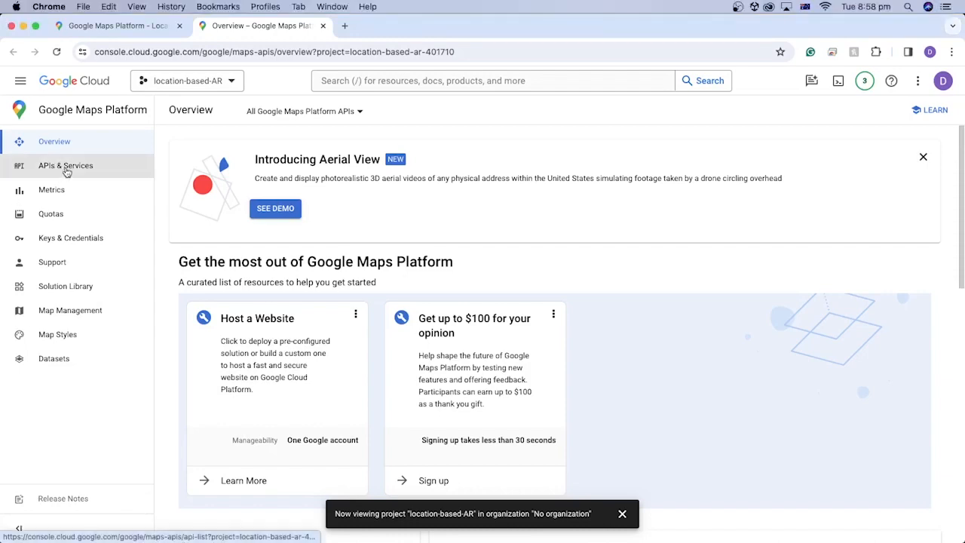
{"action": "left_click", "coordinate": [66, 166]}
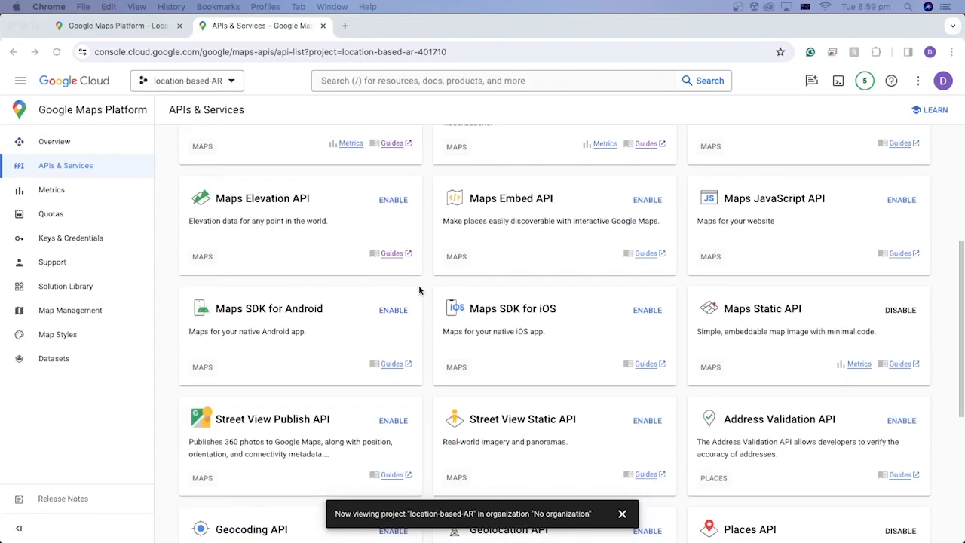
{"action": "scroll", "scroll_direction": "down", "scroll_amount": 3}
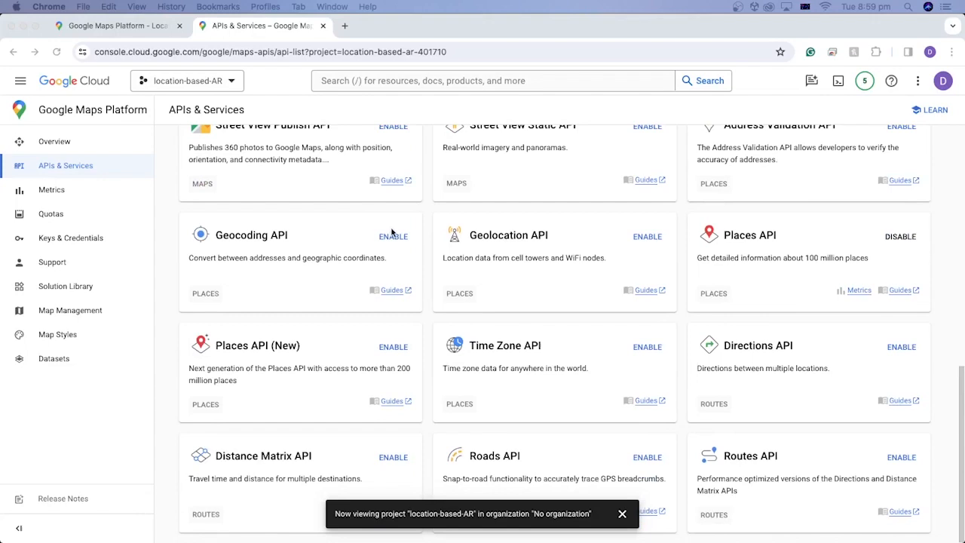
{"action": "mouse_move", "coordinate": [411, 269]}
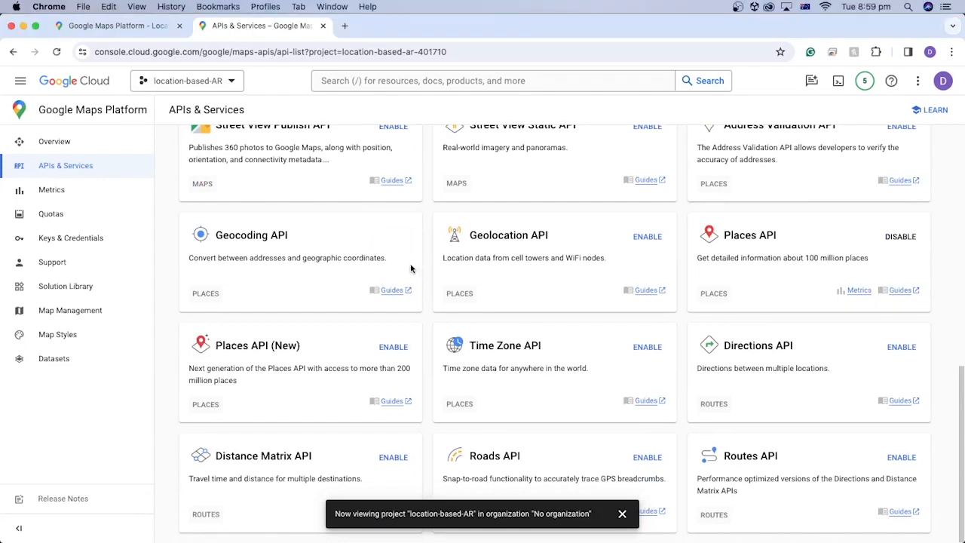
{"action": "scroll", "scroll_direction": "up", "scroll_amount": 3}
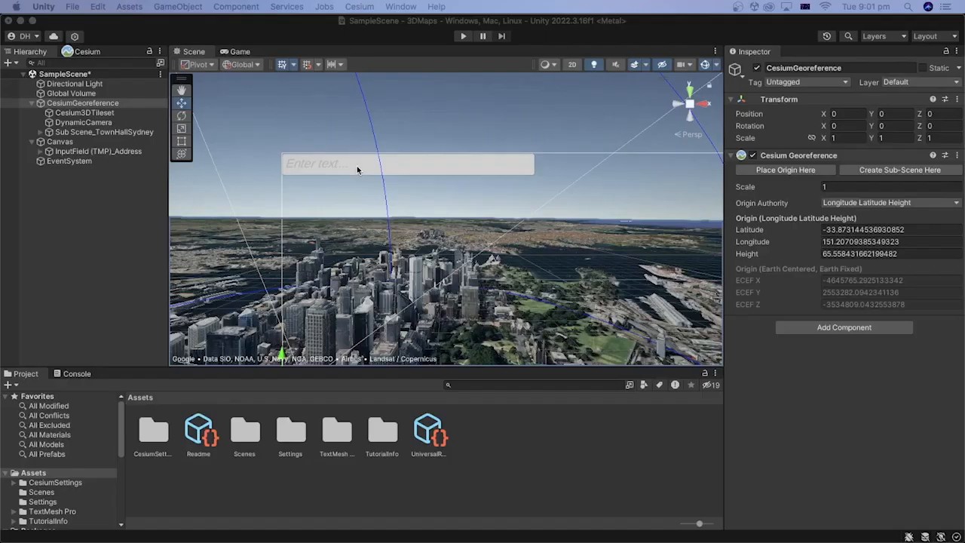
- Enable the Geocoding and Maps Elevation APIs for location-based-AR
{"action": "left_click", "coordinate": [97, 151]}
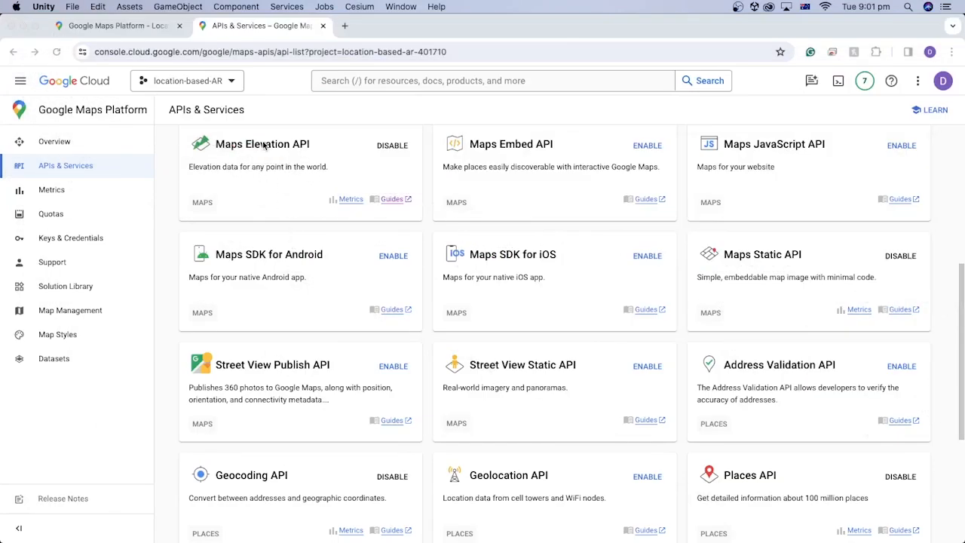
{"action": "mouse_move", "coordinate": [267, 484]}
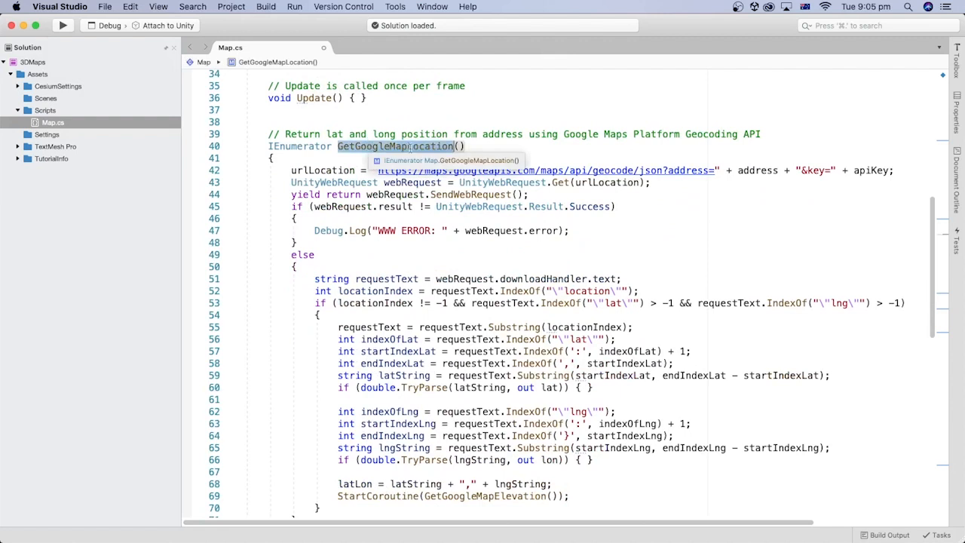
{"action": "mouse_move", "coordinate": [642, 141]}
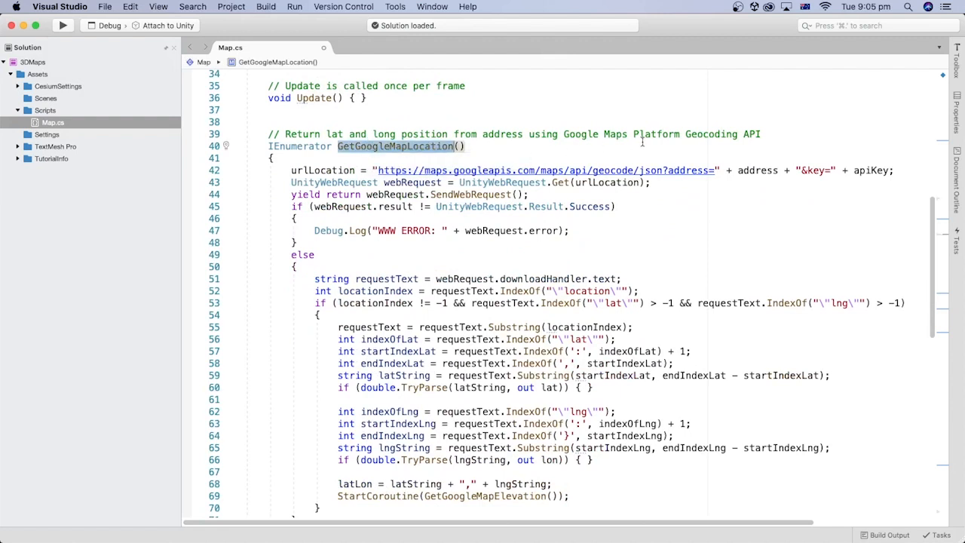